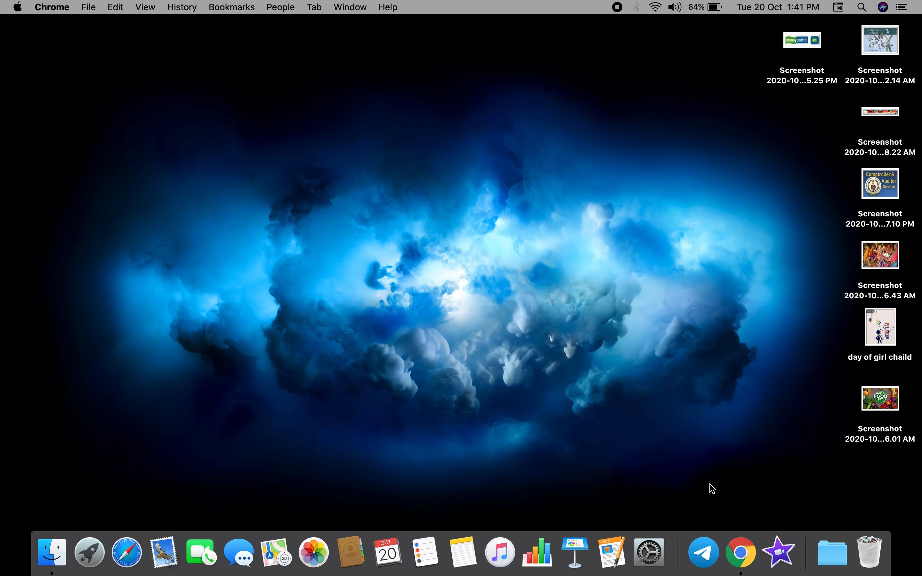
- Launch Chrome and start a New Incognito Window from the three-dot menu
left_click(741, 551)
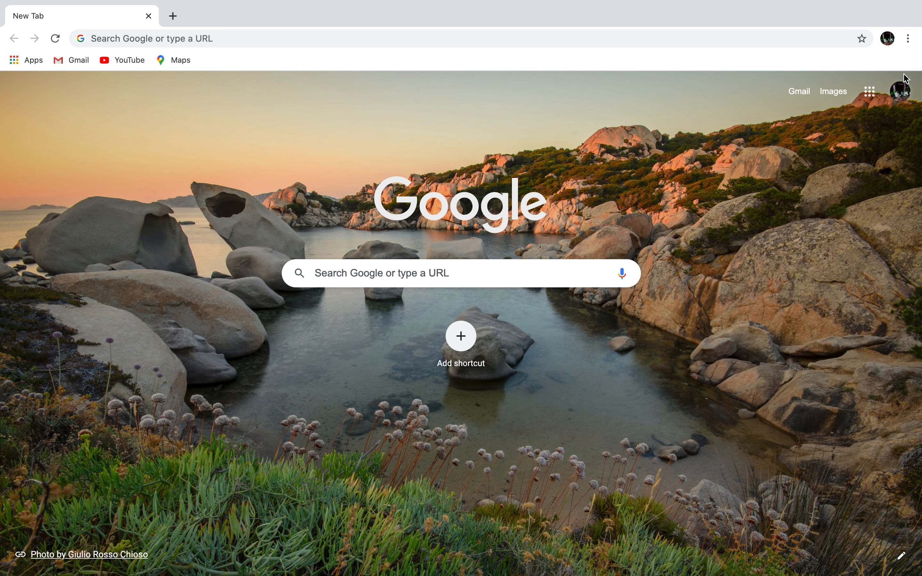
left_click(907, 38)
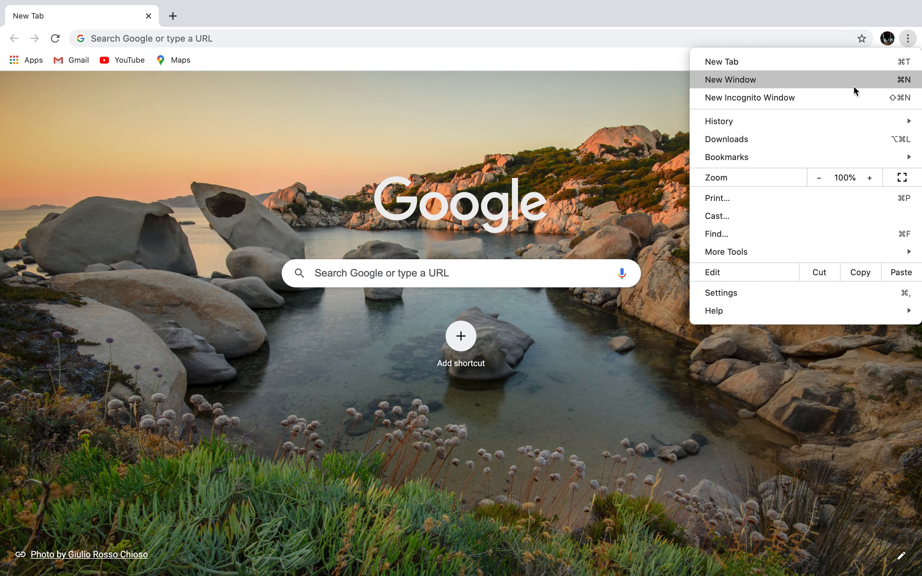
mouse_move(846, 97)
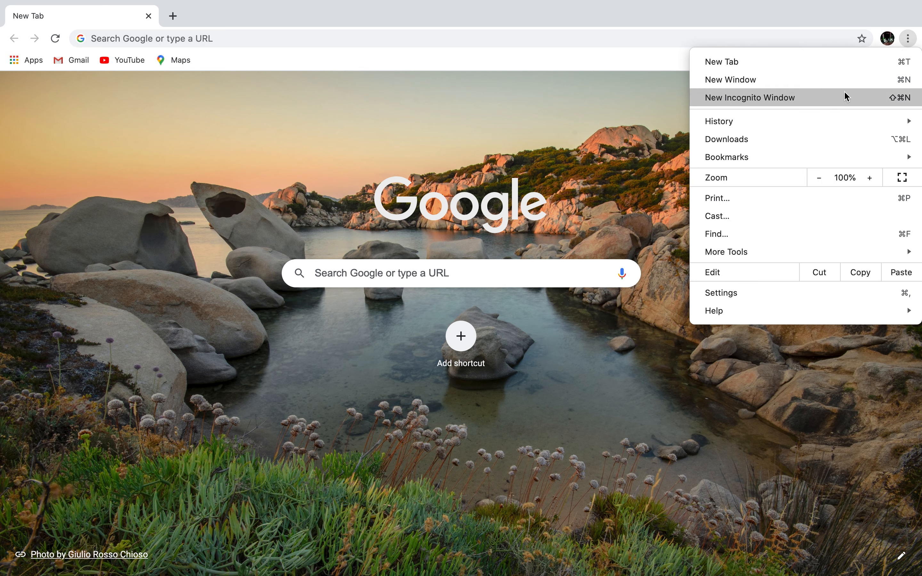
left_click(749, 98)
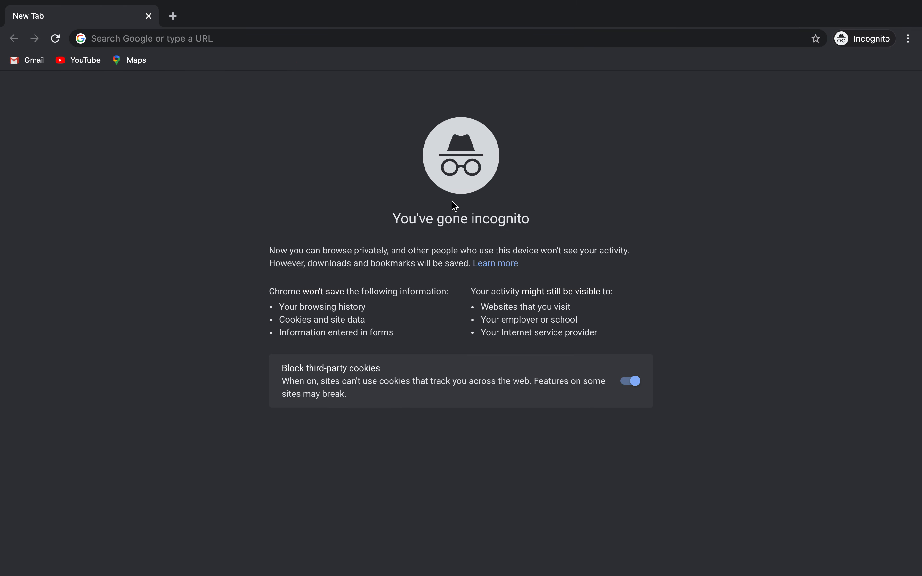
- Search Google for 'pib' in the incognito window, then go back to the start page
left_click(235, 38)
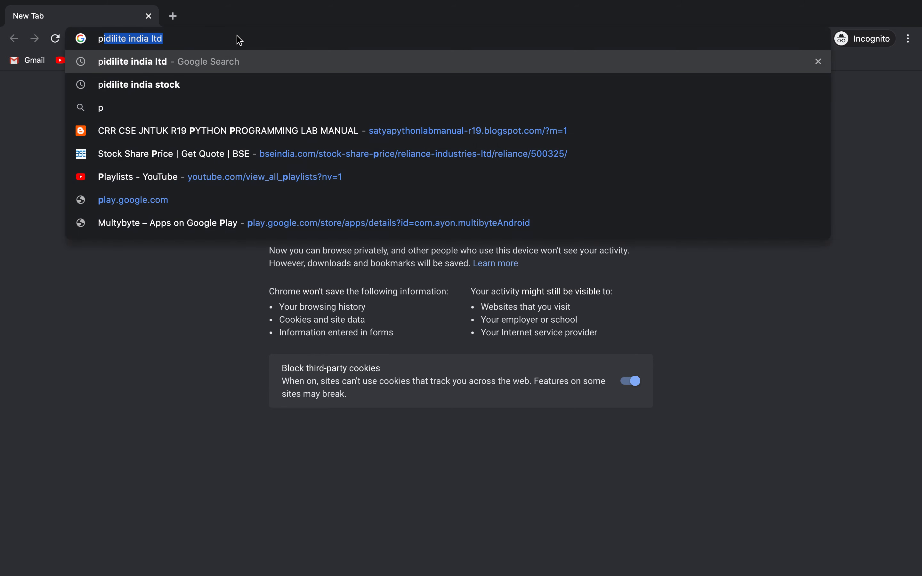
type("pib")
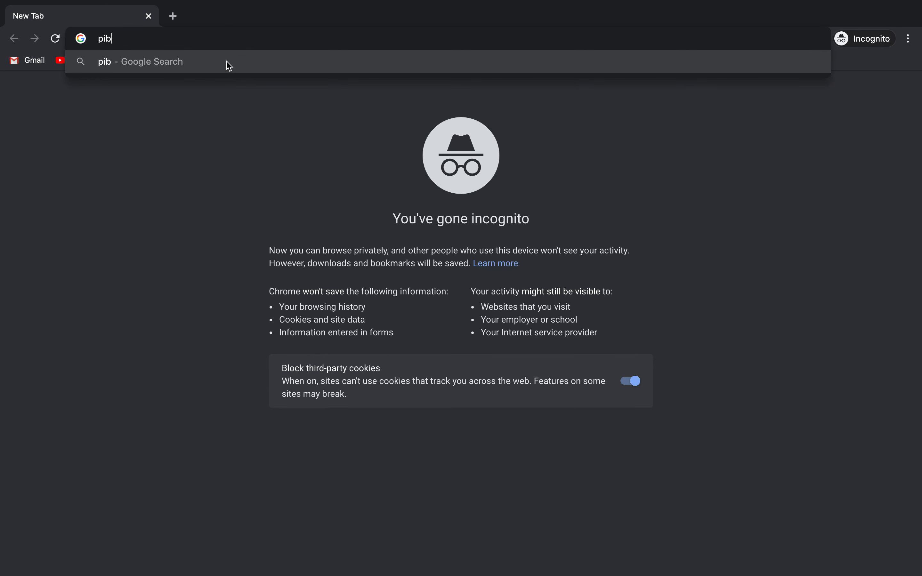
key("Return")
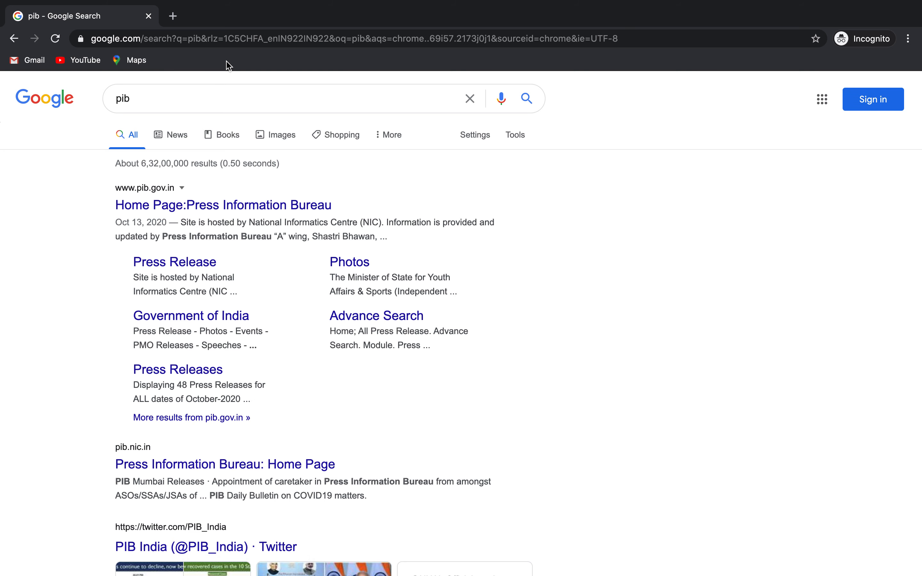
left_click(14, 39)
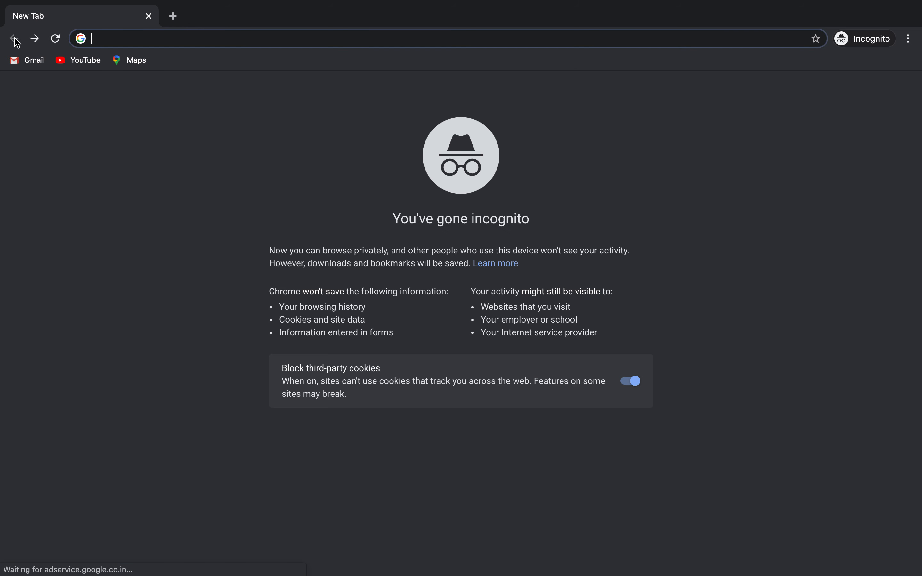
mouse_move(425, 212)
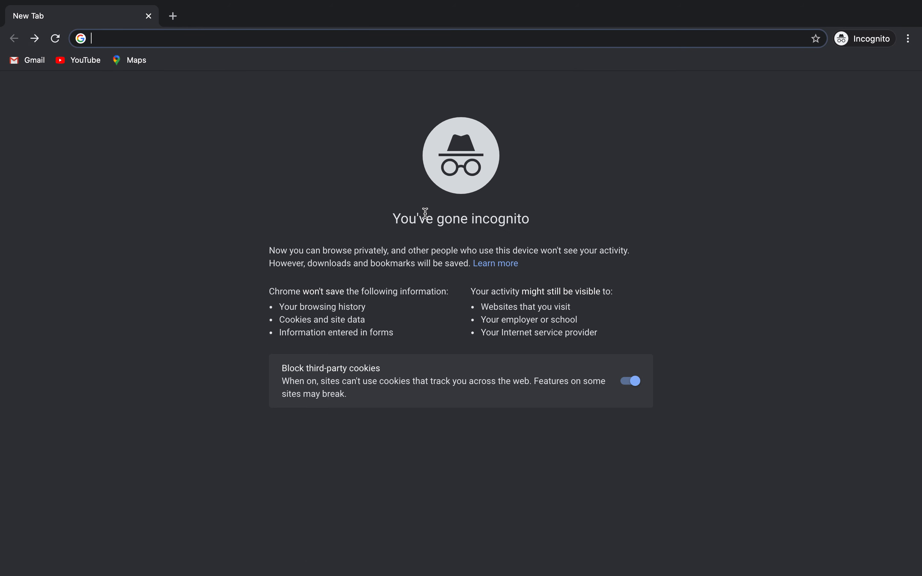
mouse_move(503, 120)
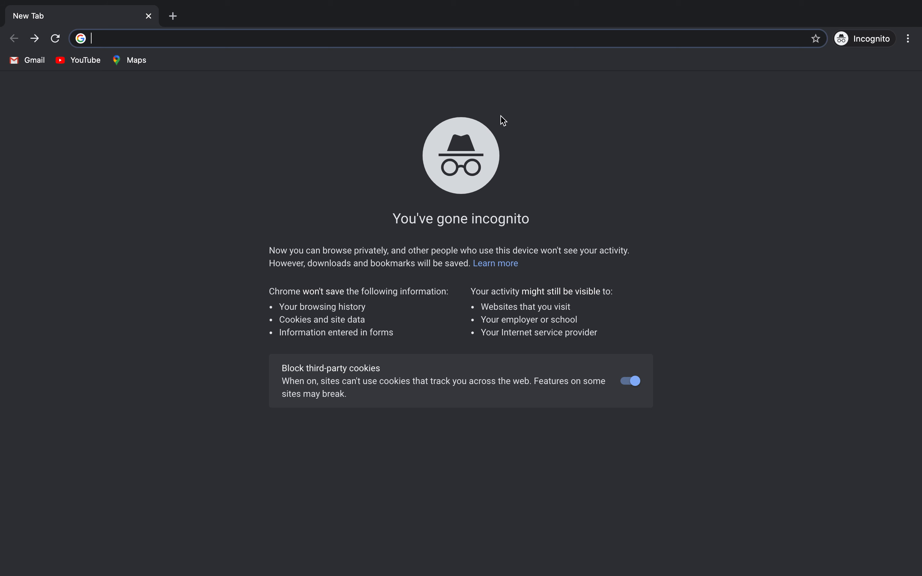
mouse_move(619, 64)
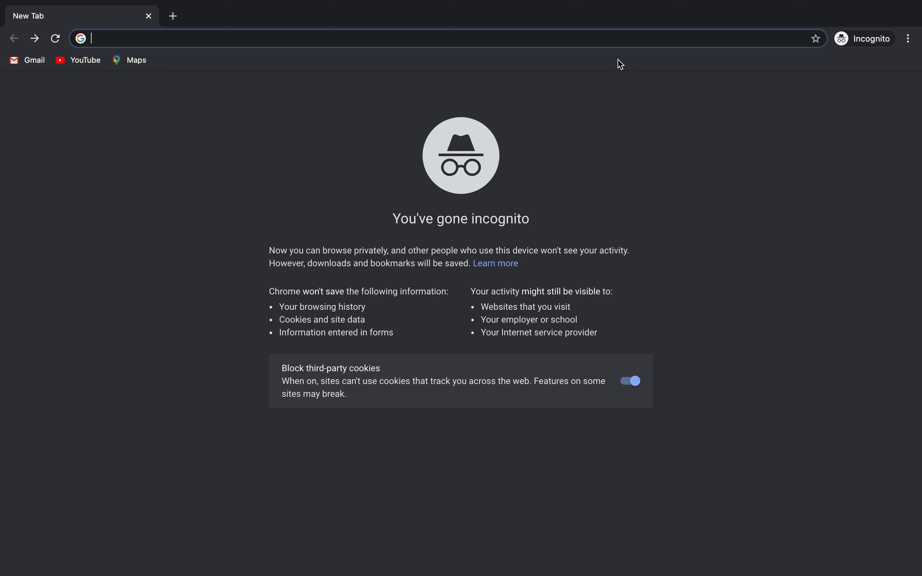